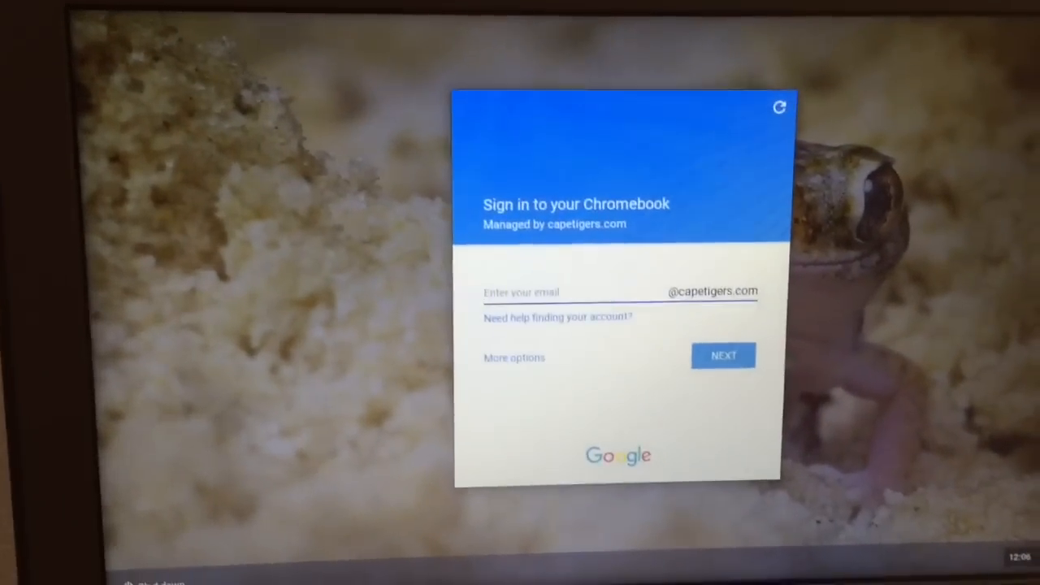
# Enter the username 'russe' as the sign-in email and continue
pyautogui.write('r')
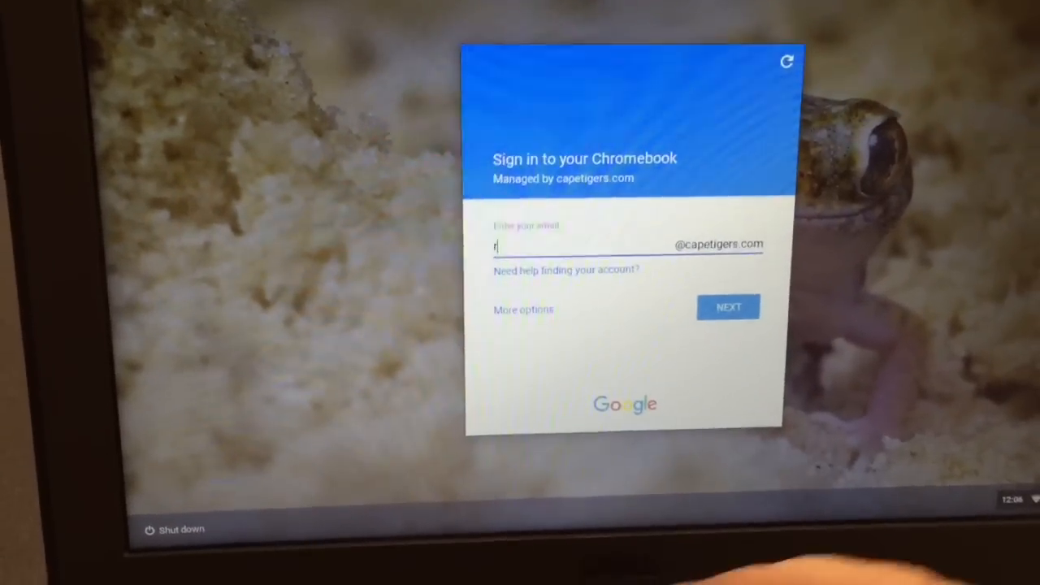
pyautogui.write('ussellj')
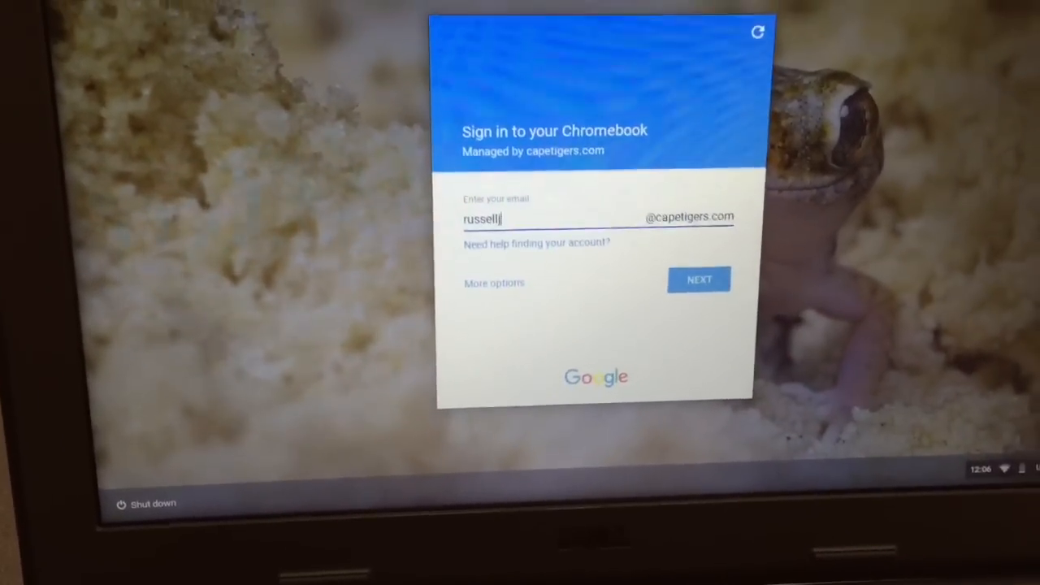
pyautogui.click(698, 278)
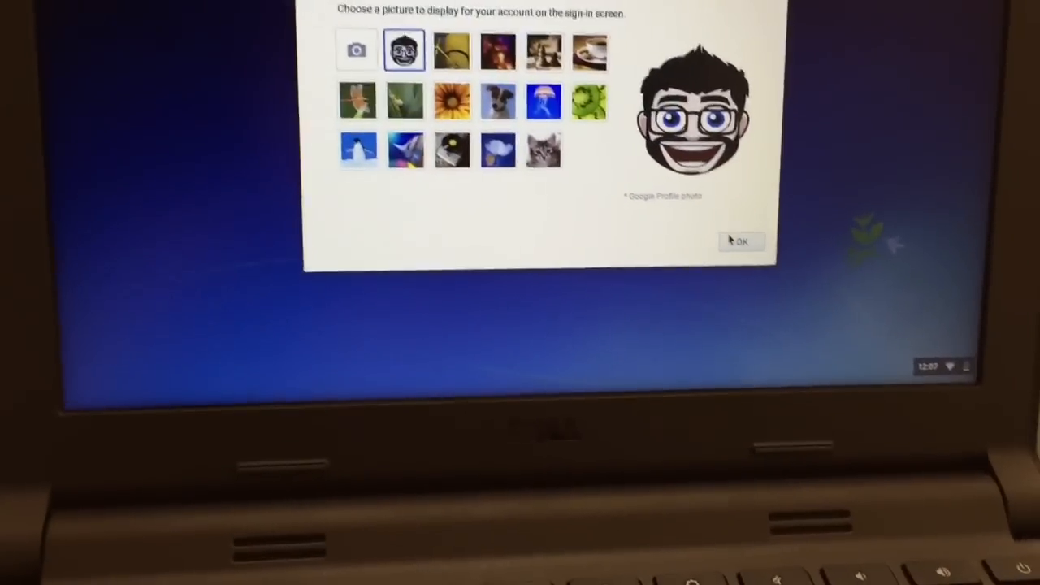
# Keep the Google Profile photo as the account picture and confirm with OK
pyautogui.click(740, 241)
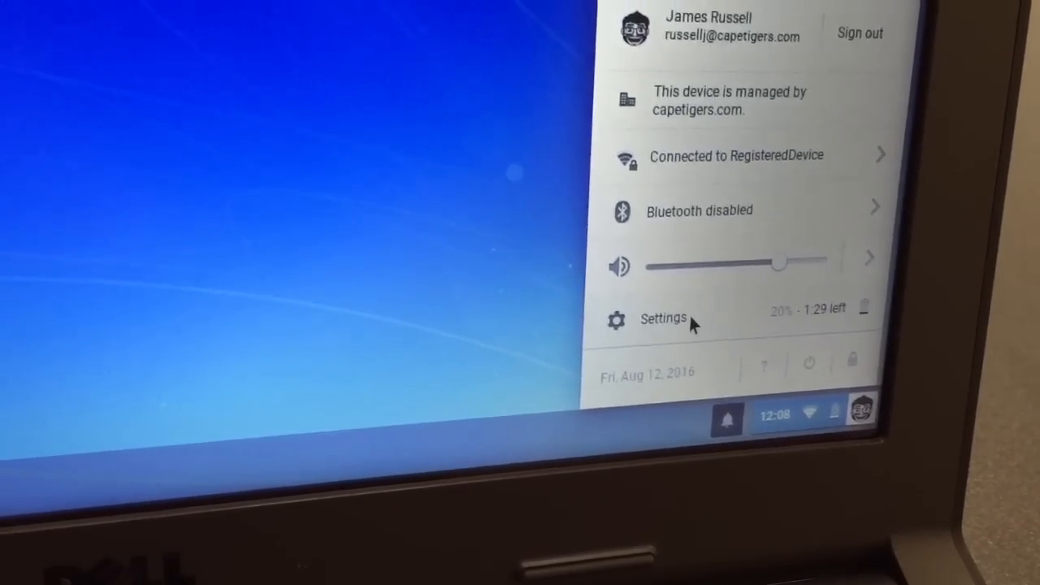
# Open Settings from the system tray and scroll through its sections
pyautogui.click(663, 319)
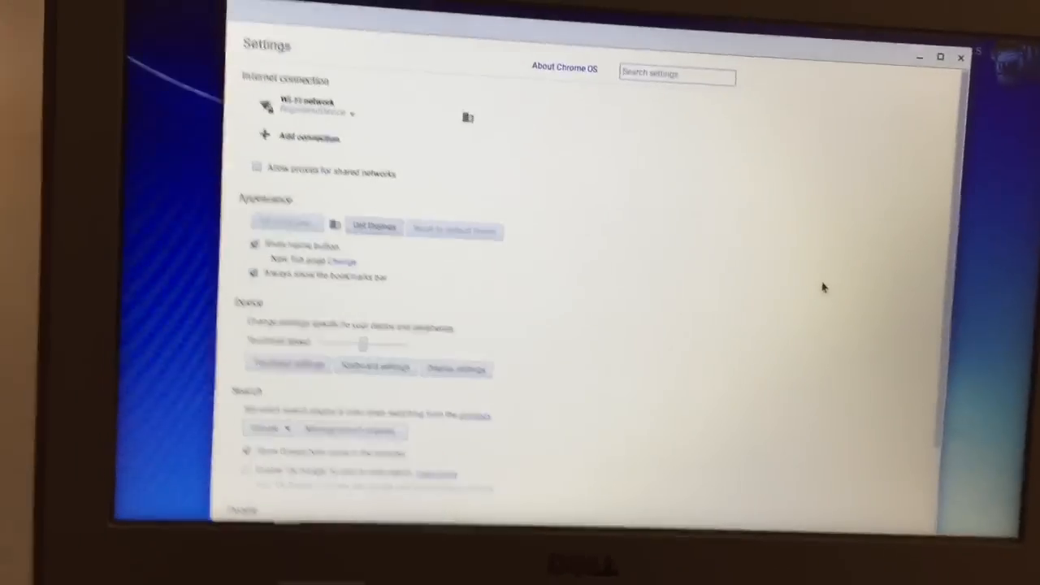
pyautogui.scroll(-3)
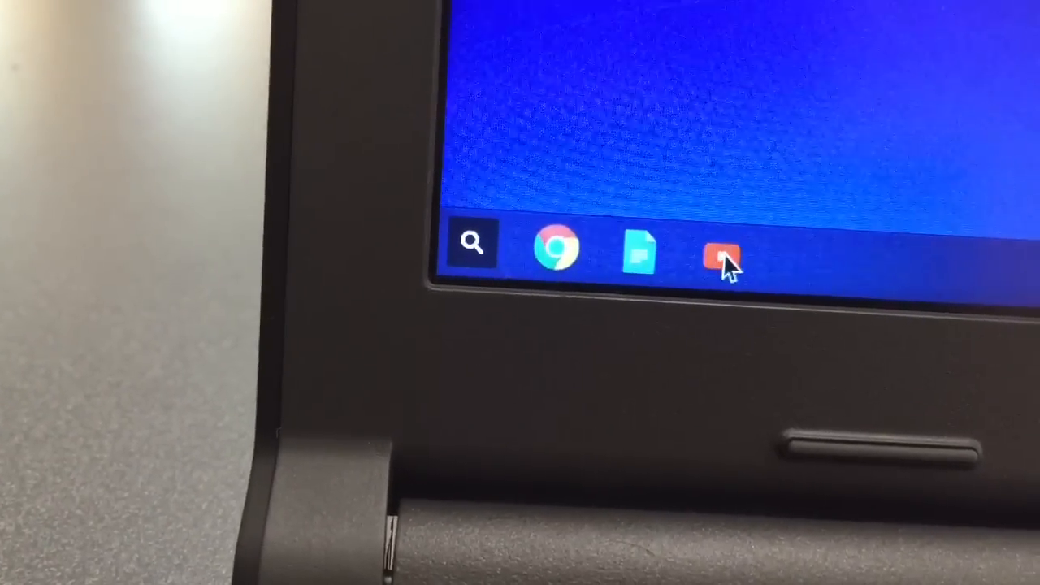
pyautogui.moveTo(719, 256)
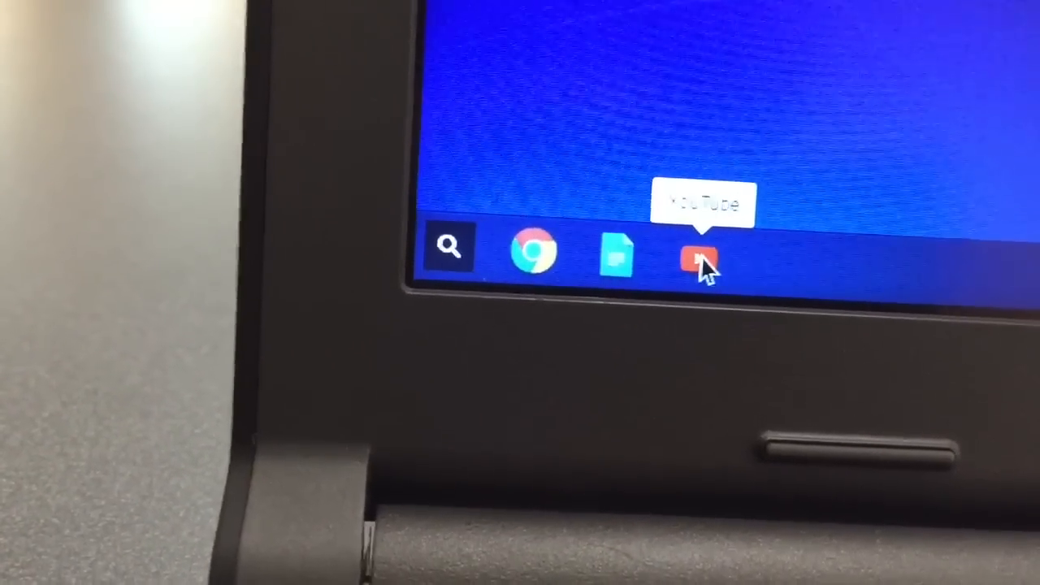
pyautogui.click(695, 256)
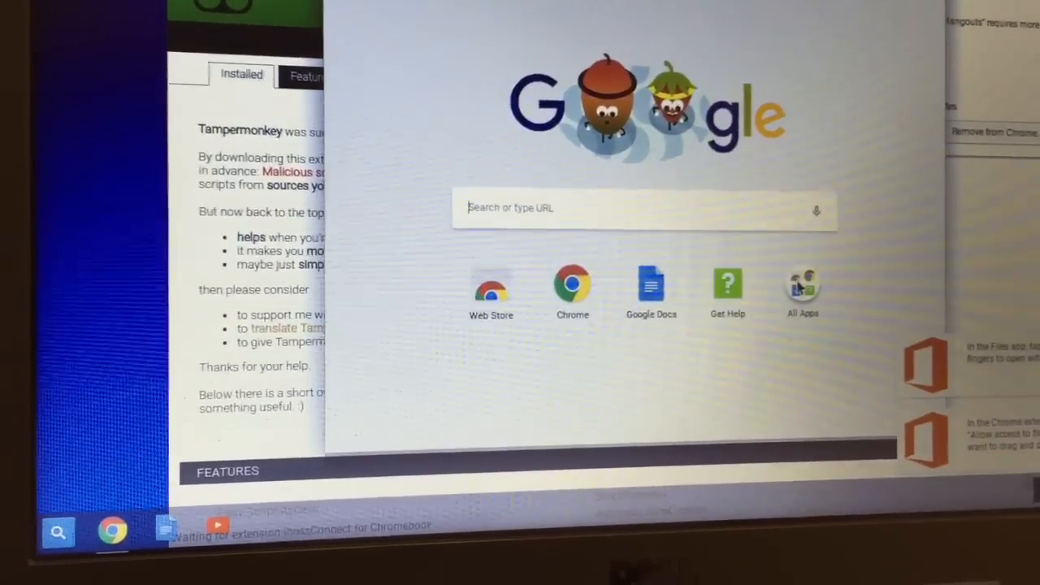
# Show the All Apps list in the launcher
pyautogui.click(802, 288)
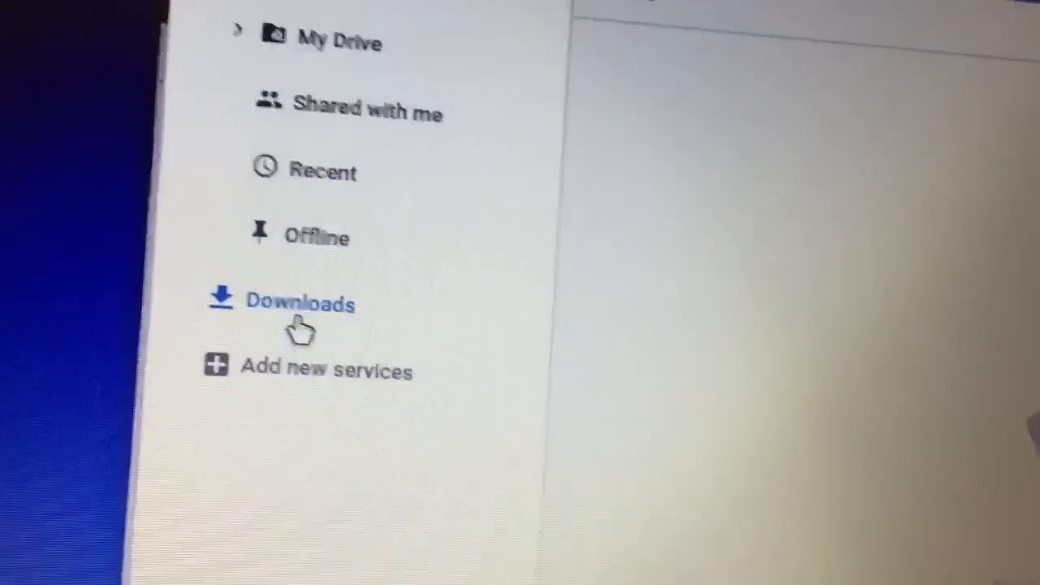
# View the empty Downloads and Offline locations in the Files sidebar
pyautogui.click(299, 303)
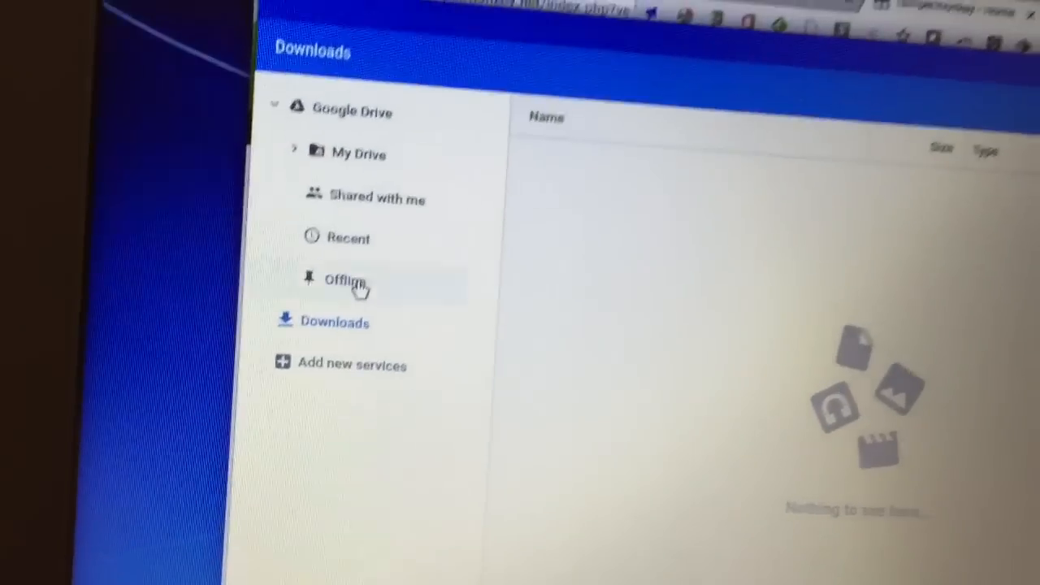
pyautogui.click(345, 280)
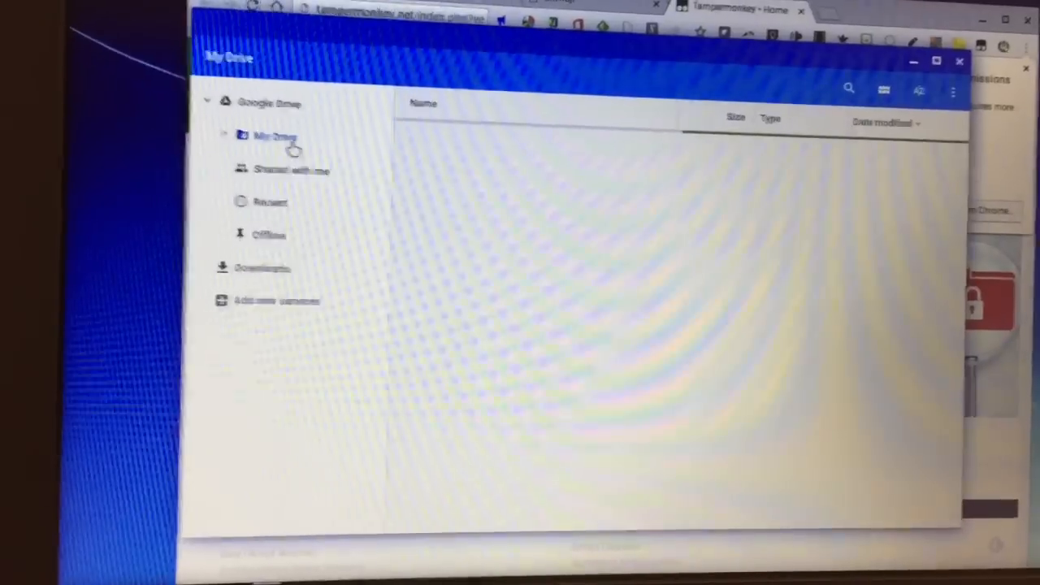
# Browse My Drive, Shared with me and Recent, then open the file list's options menu
pyautogui.click(275, 136)
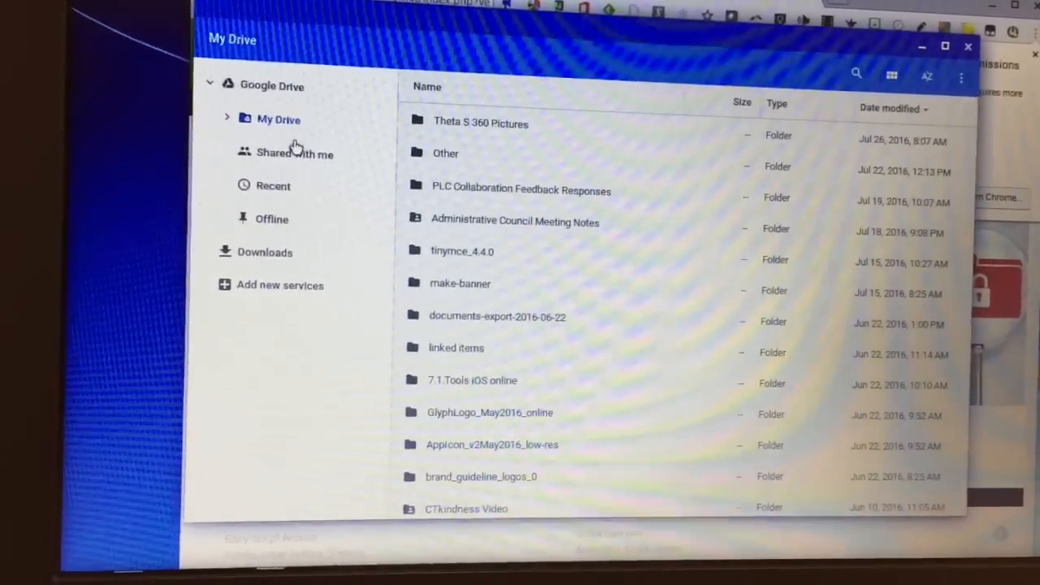
pyautogui.click(294, 153)
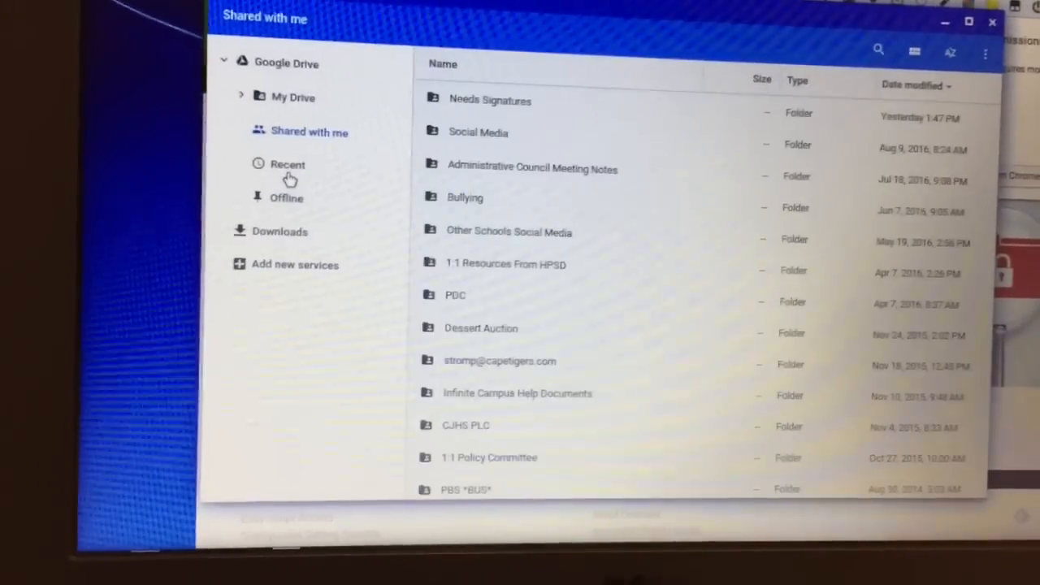
pyautogui.click(287, 164)
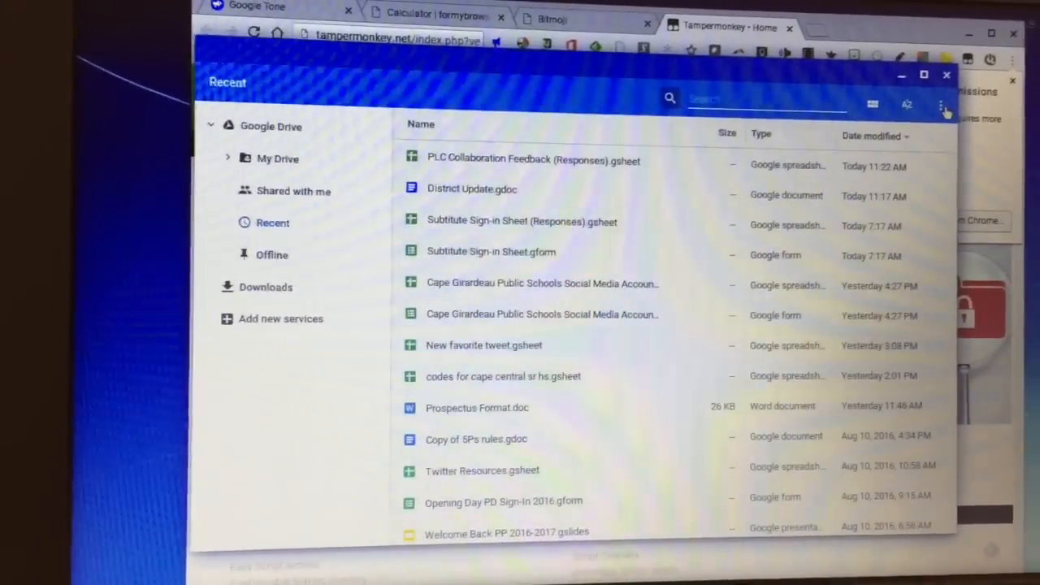
pyautogui.click(942, 105)
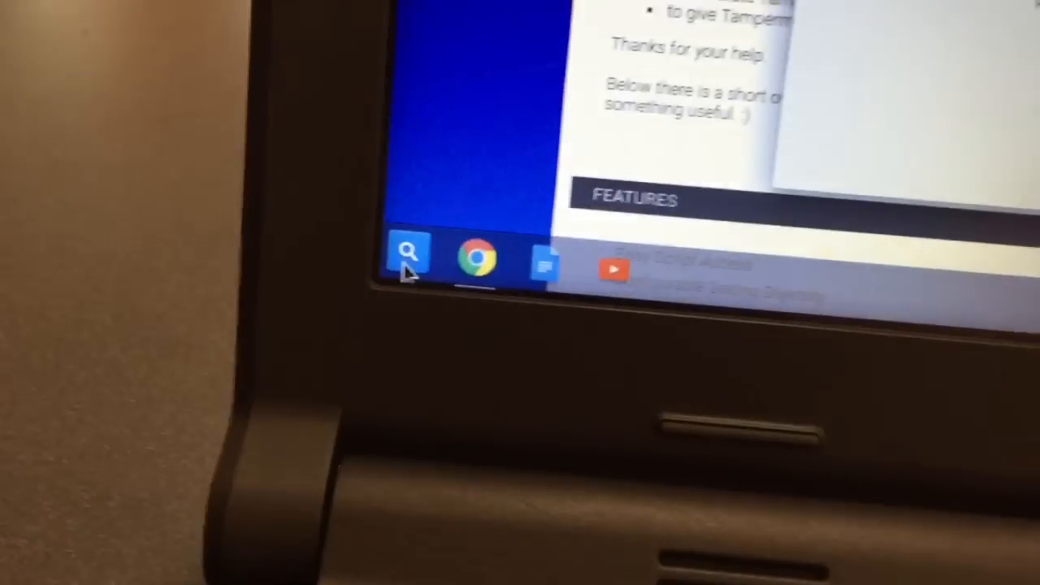
# Bring up the app launcher from the shelf
pyautogui.click(408, 251)
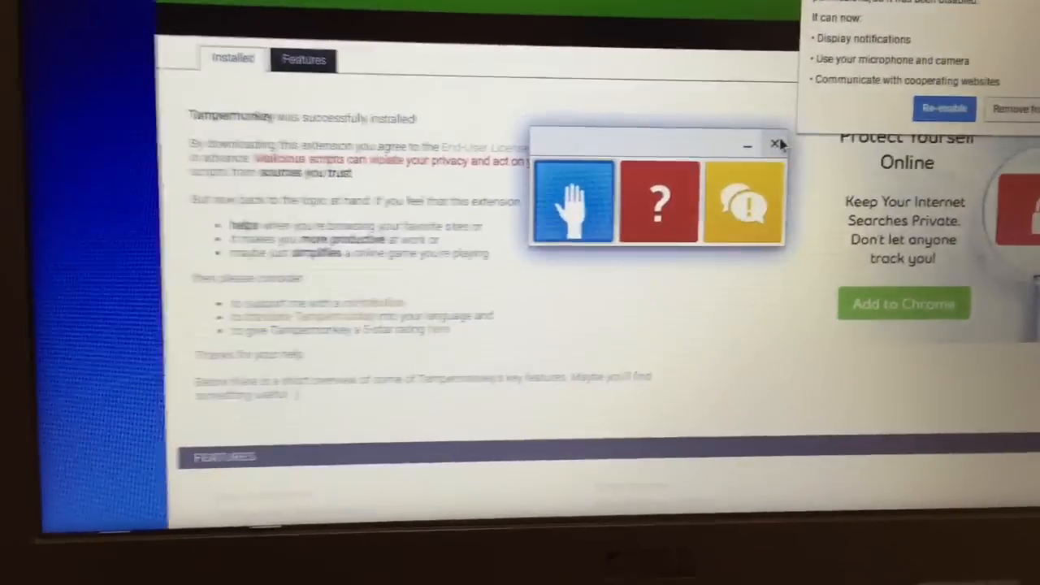
# Close the Dell Activity Light panel with its X button
pyautogui.click(774, 144)
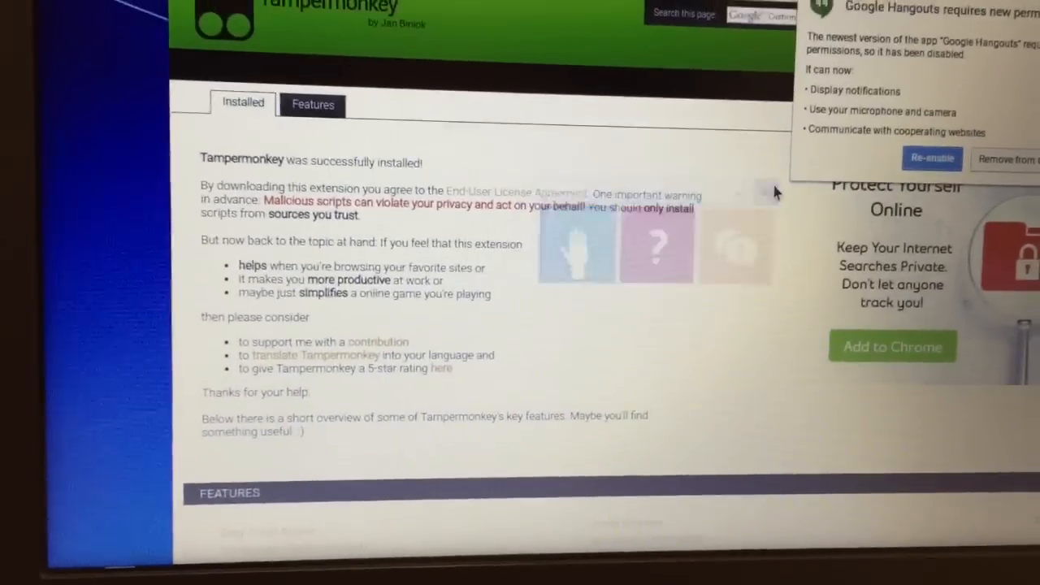